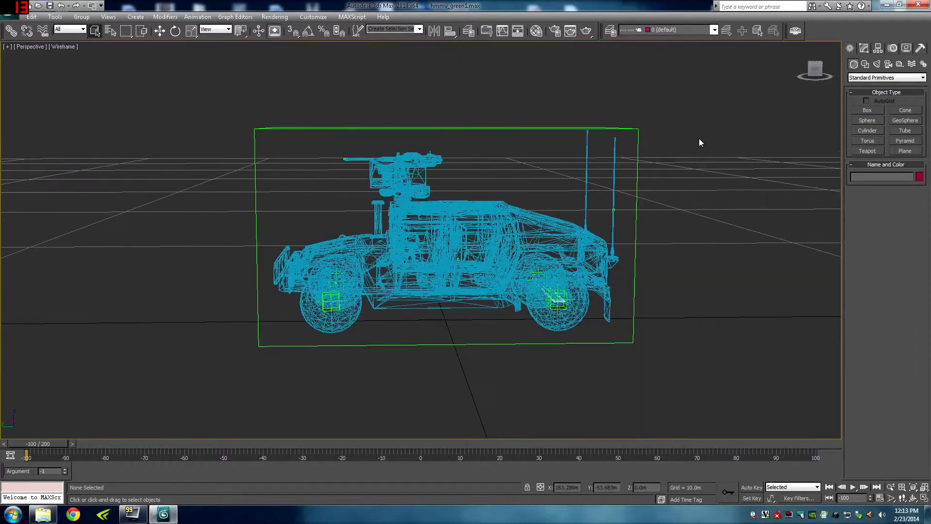
- Zoom in on the Humvee in the perspective viewport
scroll("up", 3)
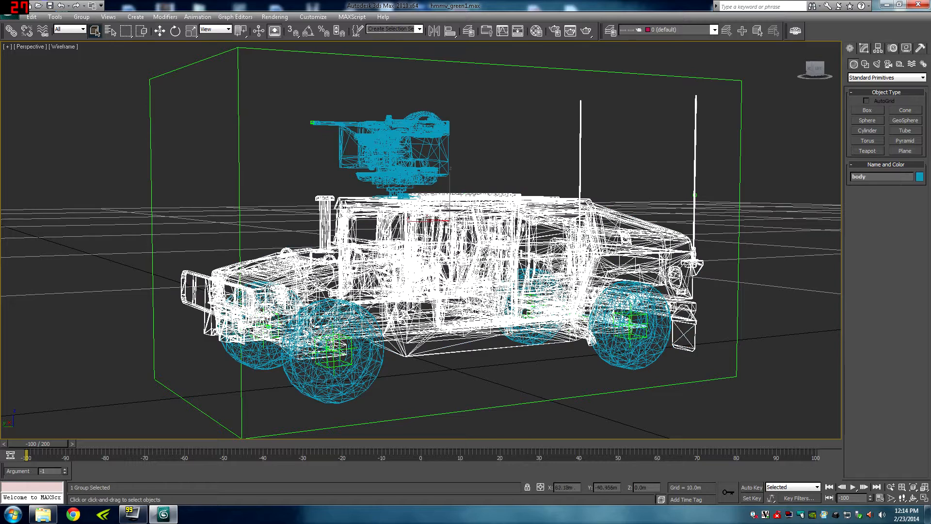
- Hide the Humvee body group and the gun mount, leaving only the wheels and axle
right_click(504, 202)
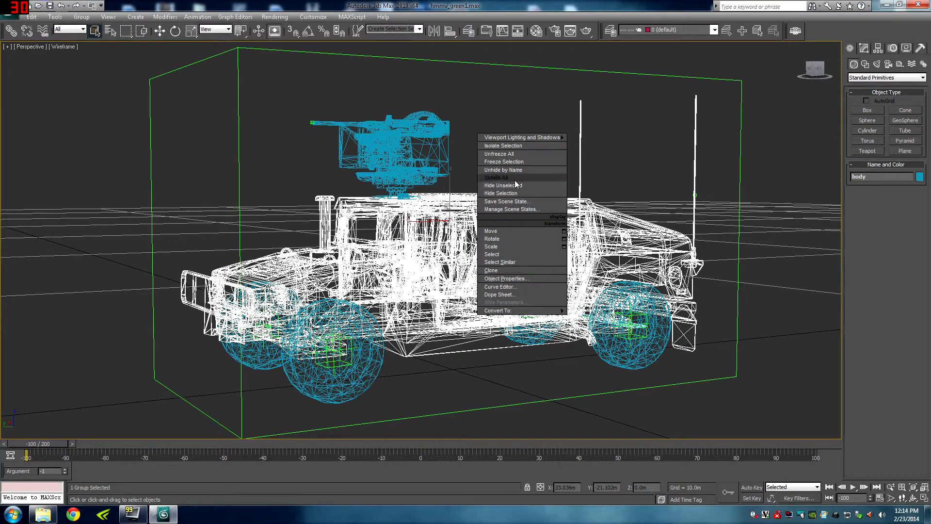
left_click(500, 193)
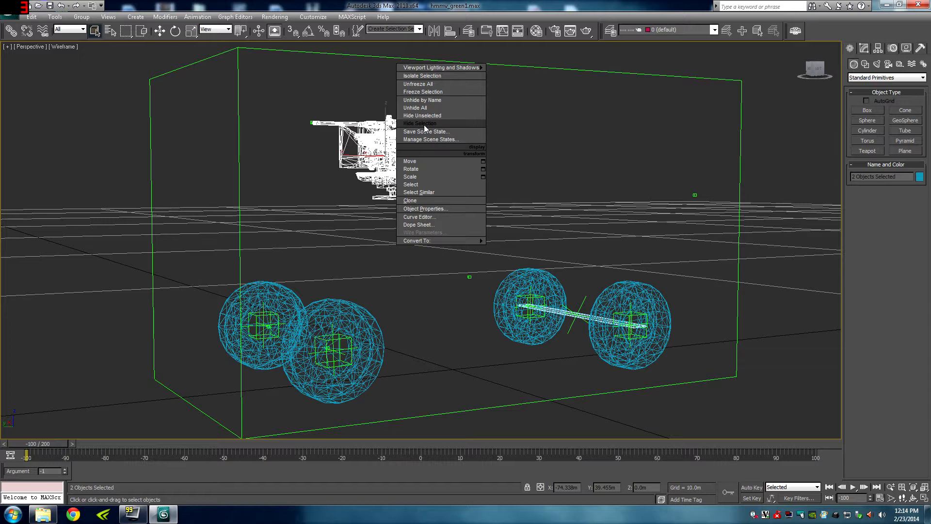
left_click(418, 123)
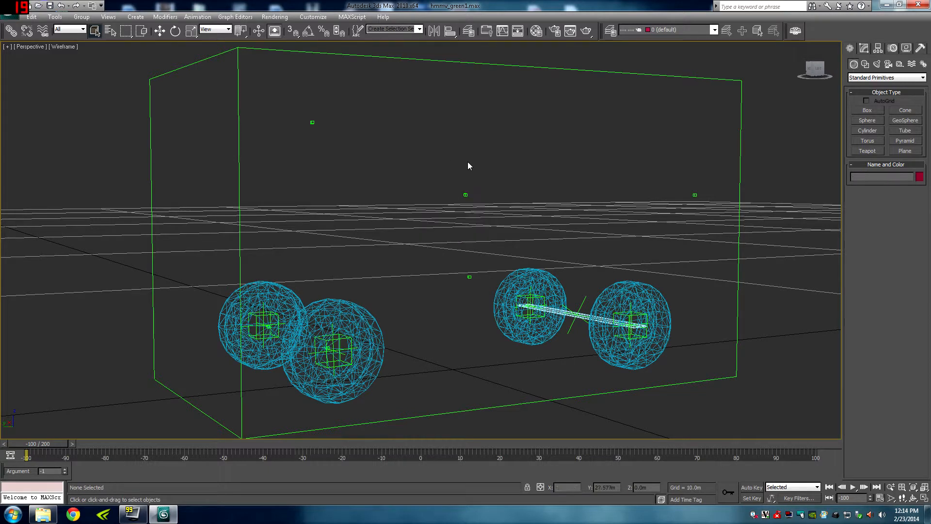
mouse_move(313, 123)
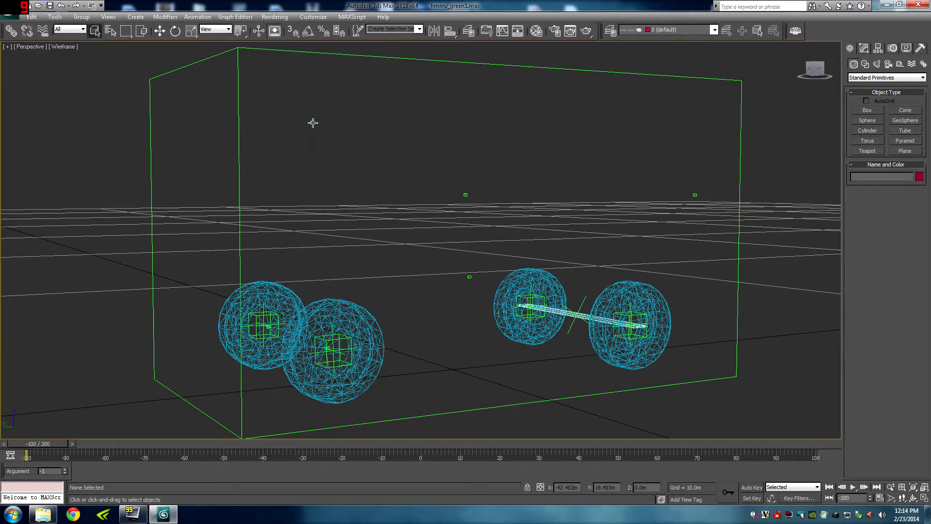
left_click(313, 123)
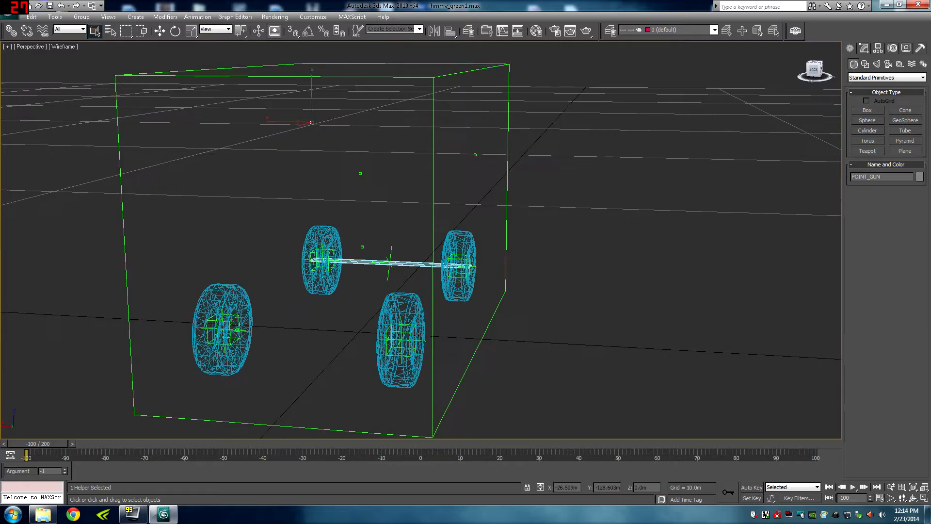
left_click(457, 264)
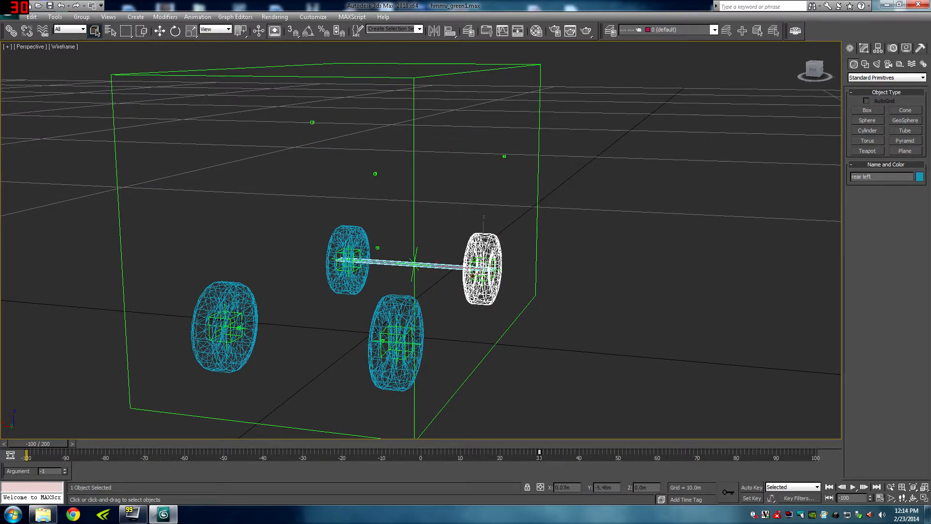
left_click(224, 328)
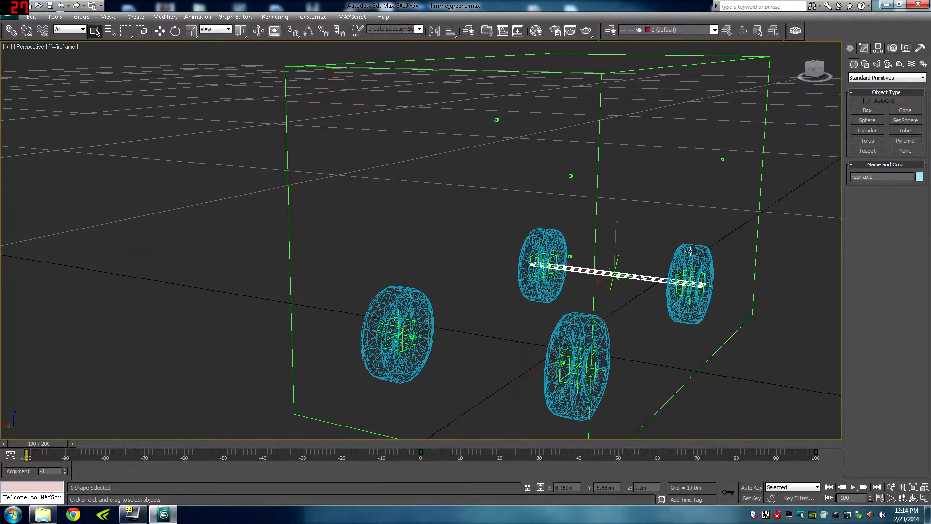
left_click(688, 283)
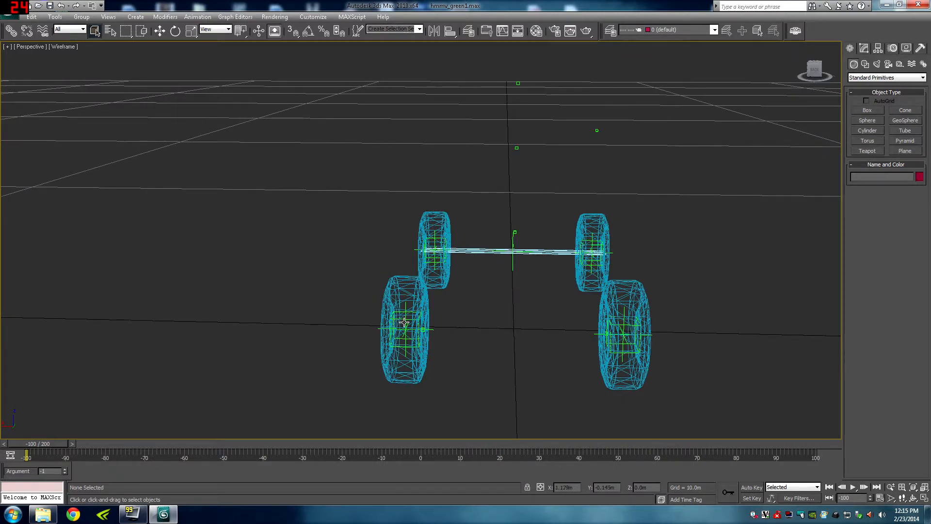
- Select front_right_helper, review its Pivot and Link Info in Hierarchy, then go to the Motion panel
left_click(406, 329)
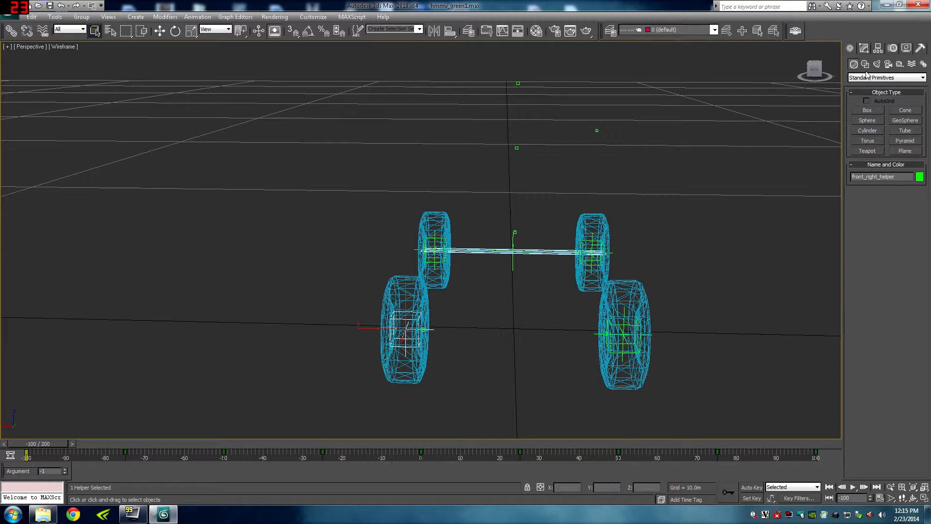
left_click(880, 48)
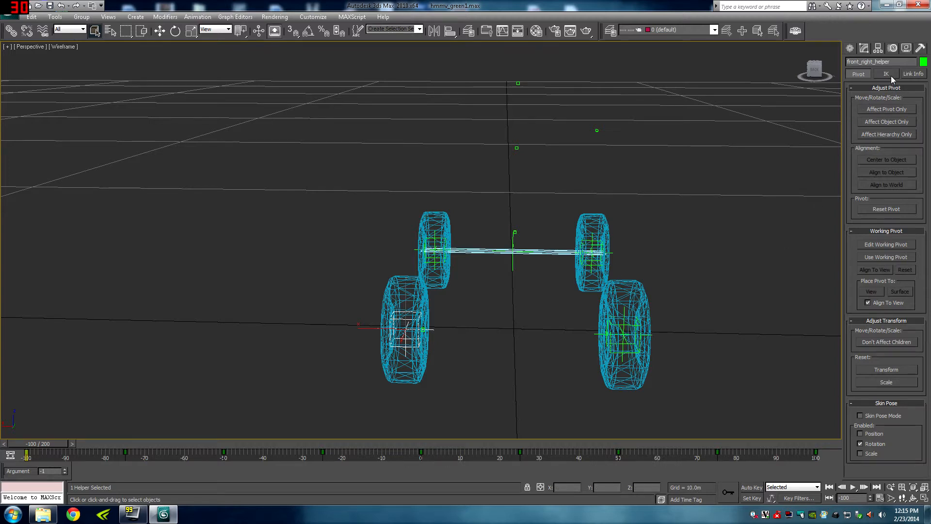
mouse_move(923, 84)
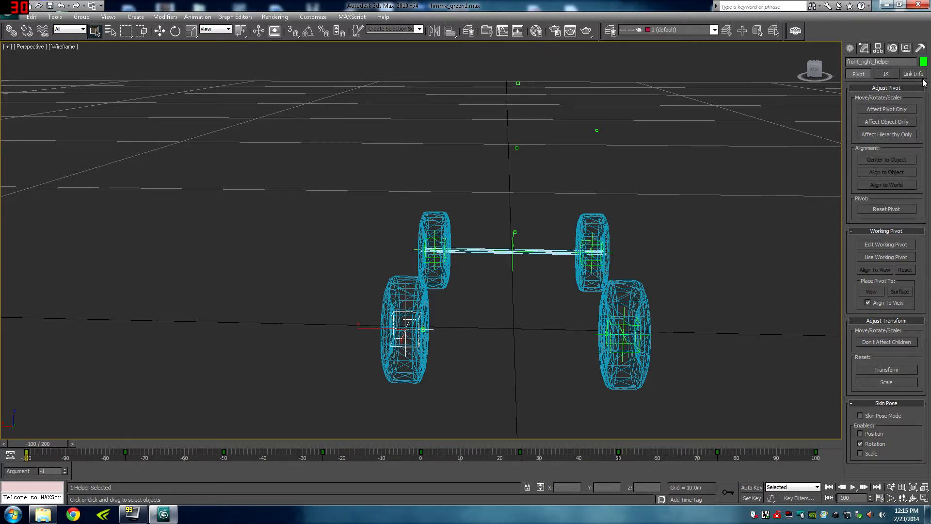
left_click(914, 74)
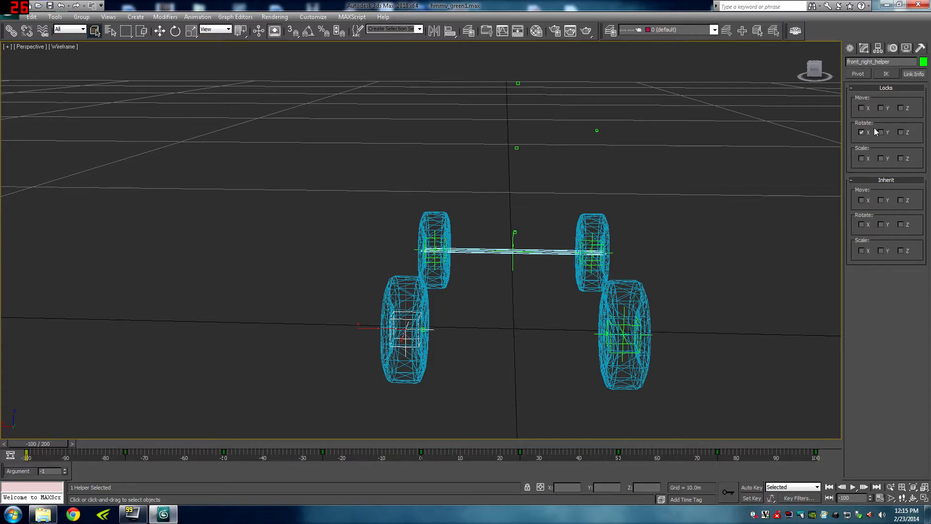
left_click(856, 73)
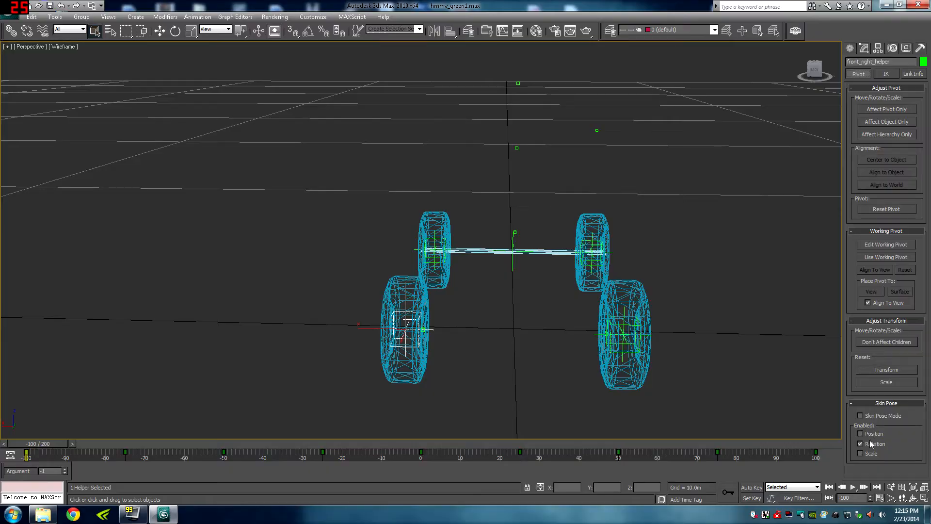
left_click(860, 443)
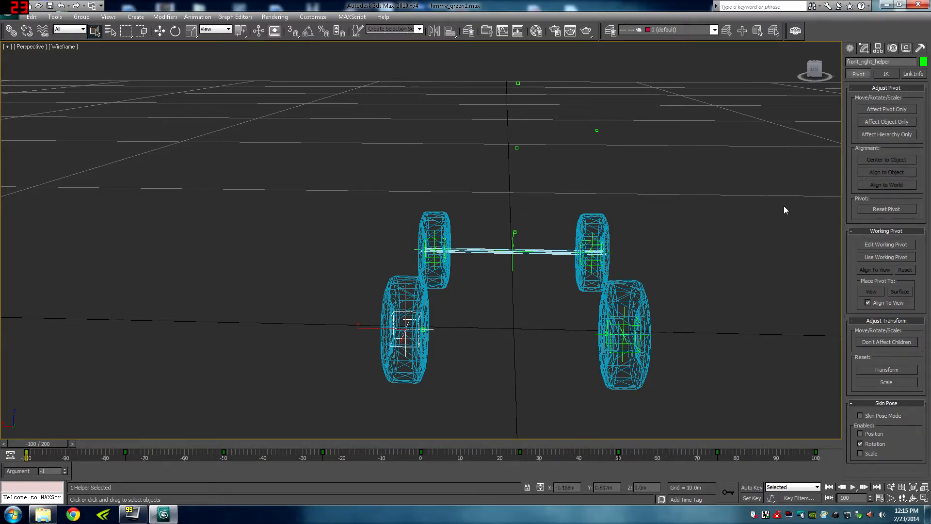
left_click(892, 48)
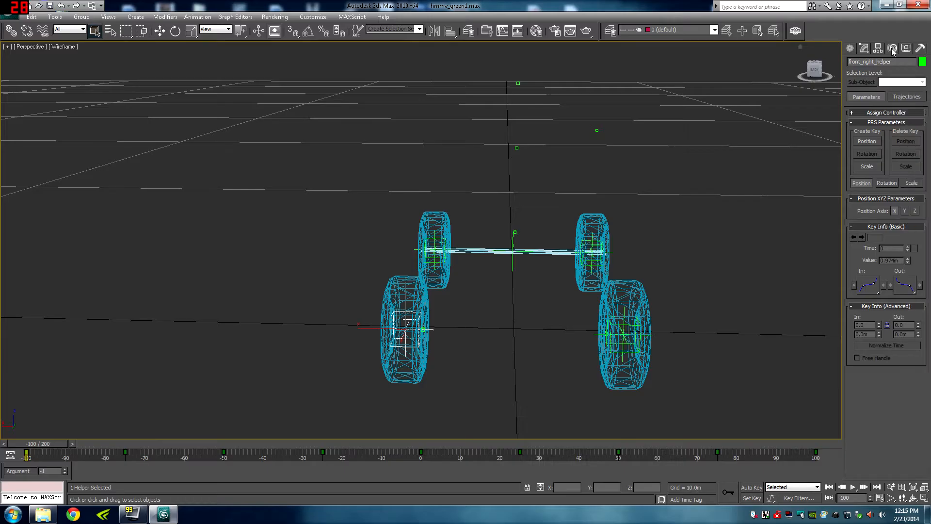
mouse_move(895, 218)
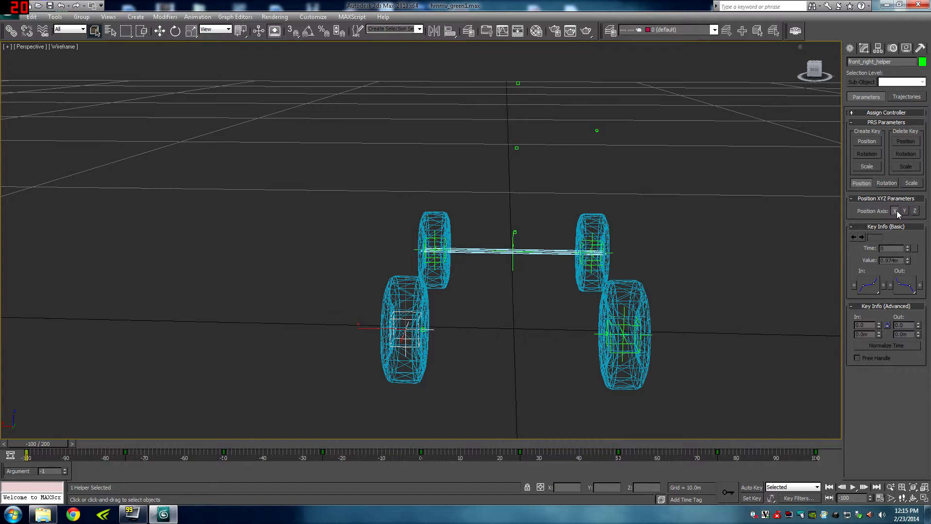
- In front_right_helper's ArgBased Rotation list, make the 9: Event argument active
left_click(886, 183)
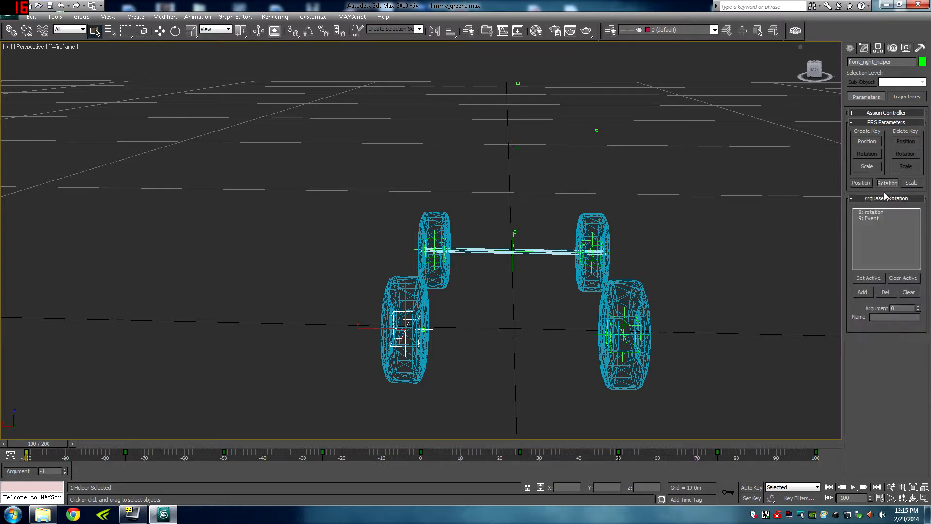
left_click(884, 218)
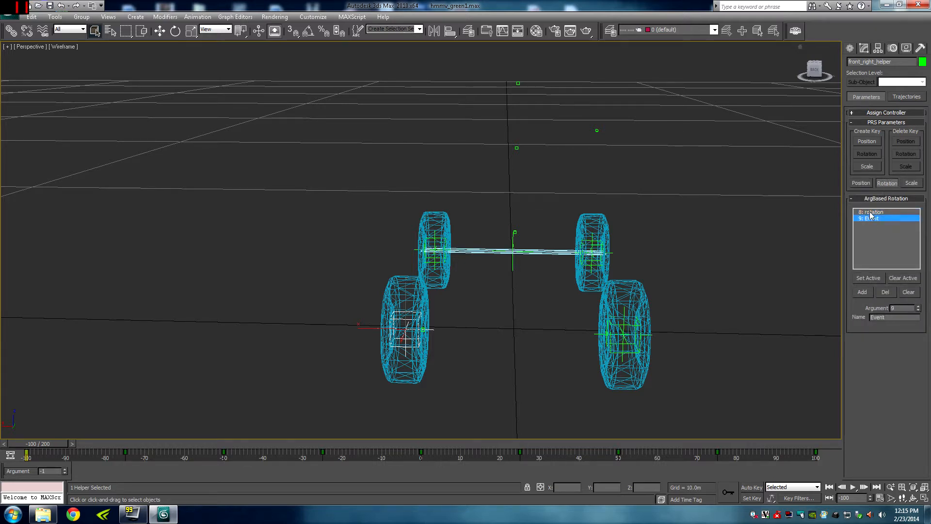
left_click(886, 213)
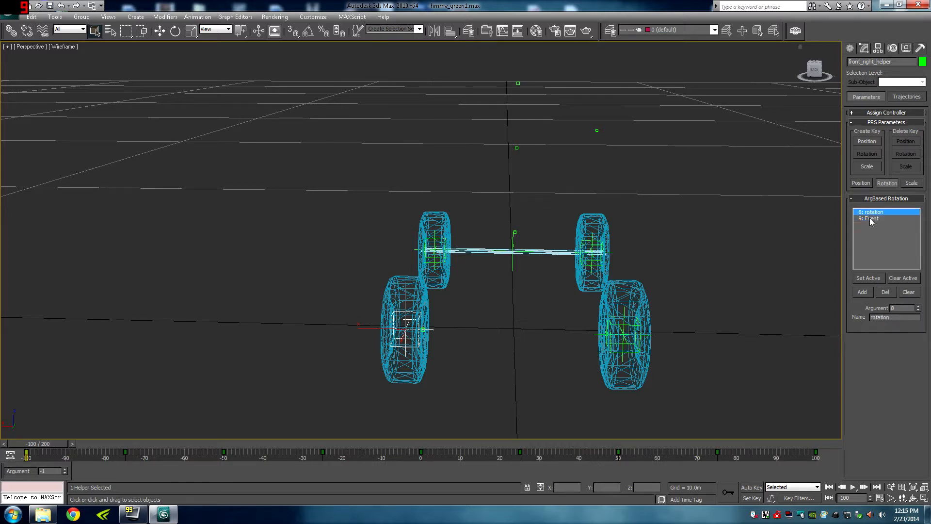
left_click(884, 218)
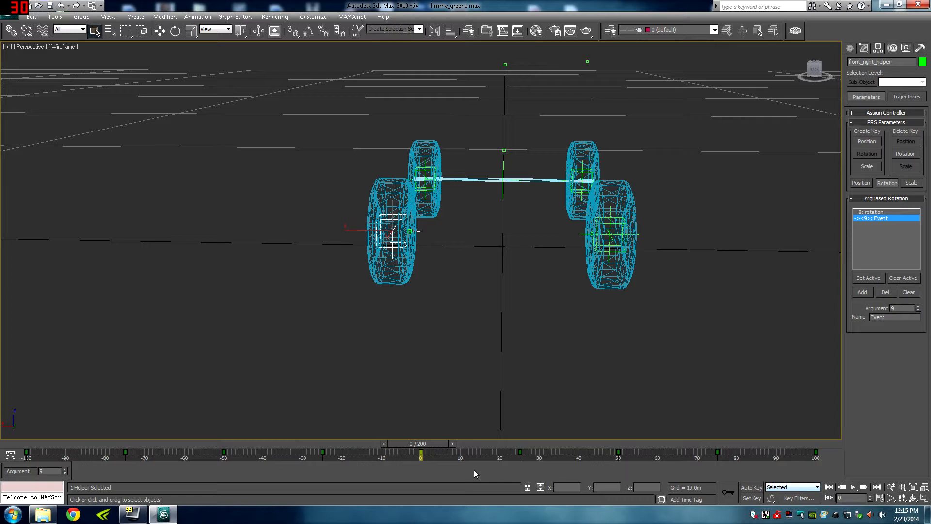
mouse_move(769, 456)
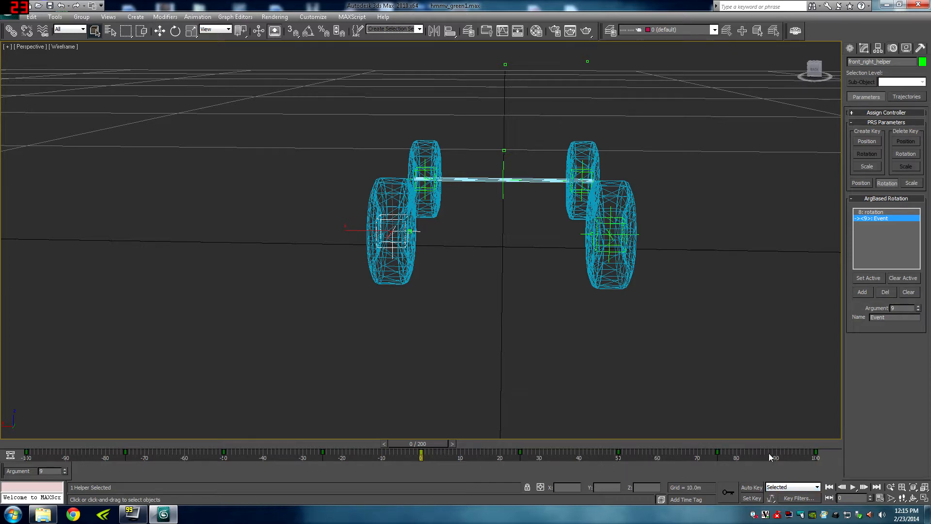
- Scrub the time slider across negative and positive frames to check the front right wheel spins
left_click_drag(420, 454, 626, 454)
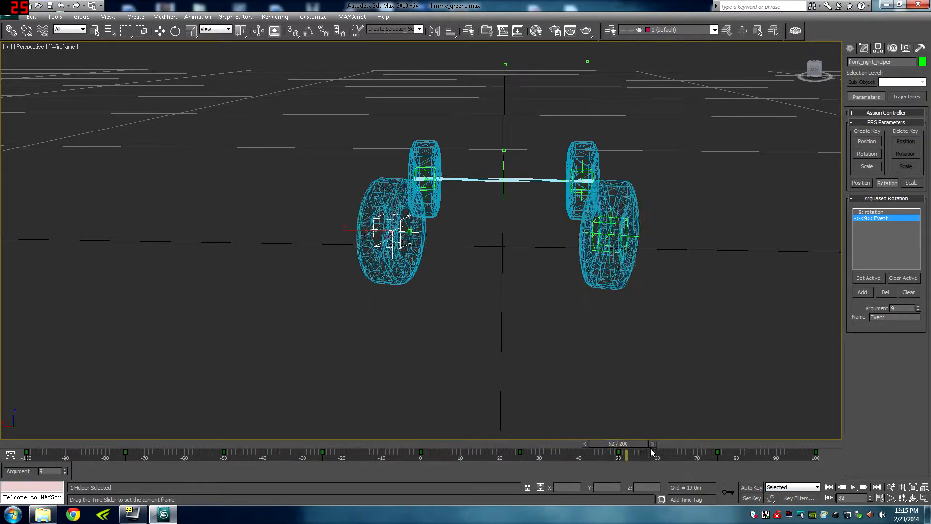
left_click_drag(630, 452, 816, 452)
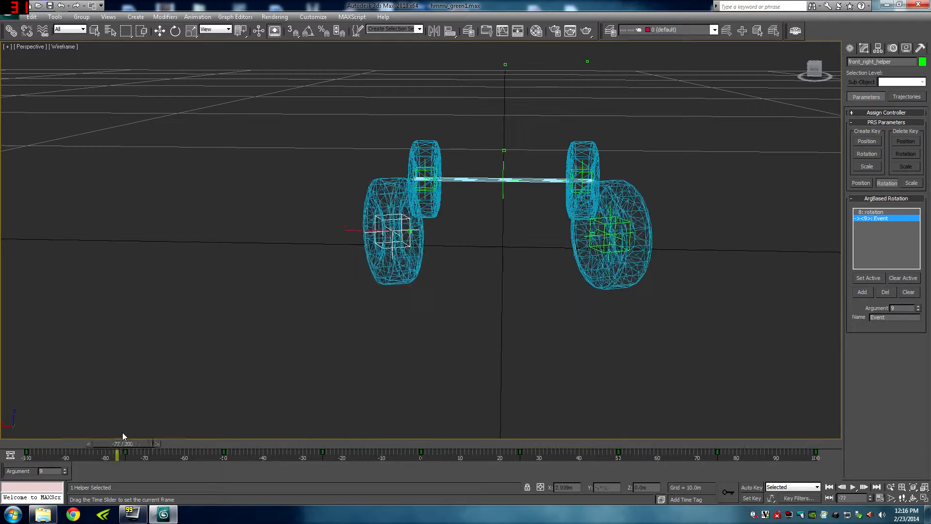
left_click_drag(117, 454, 27, 454)
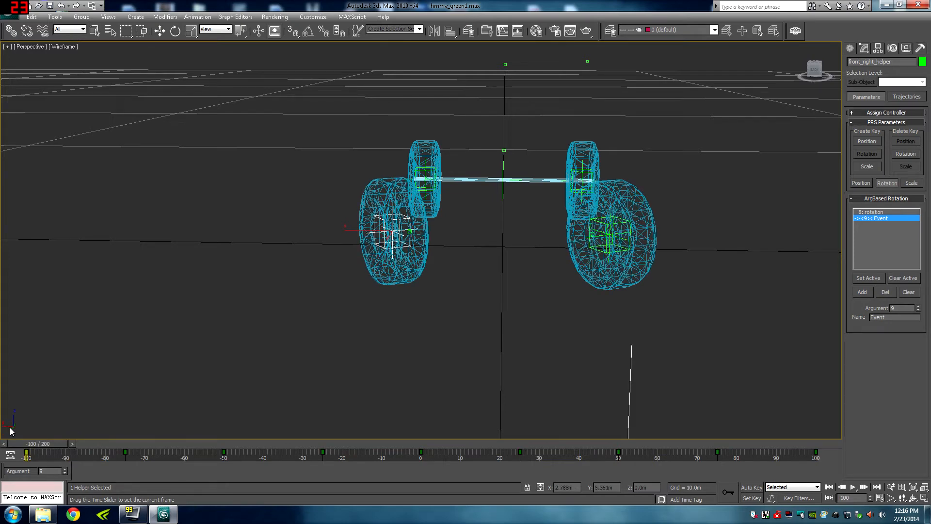
left_click_drag(28, 457, 701, 457)
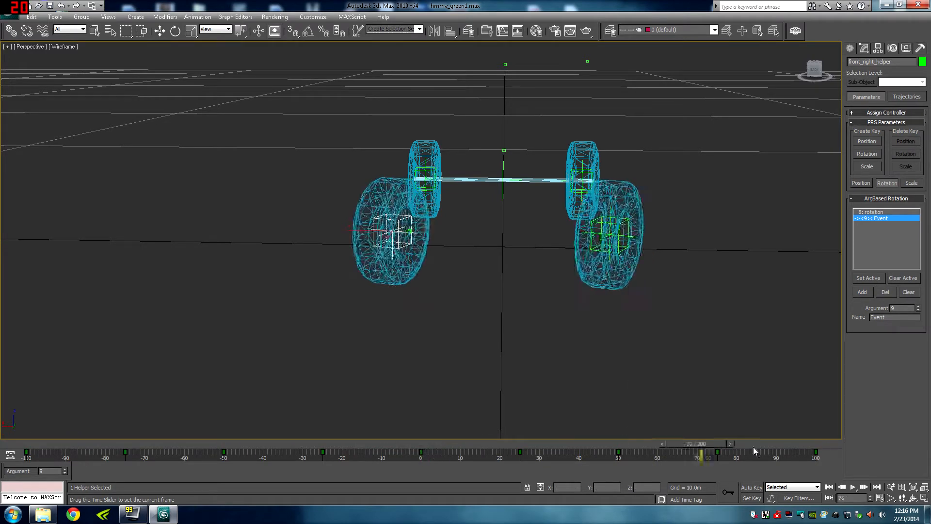
left_click_drag(700, 443, 422, 443)
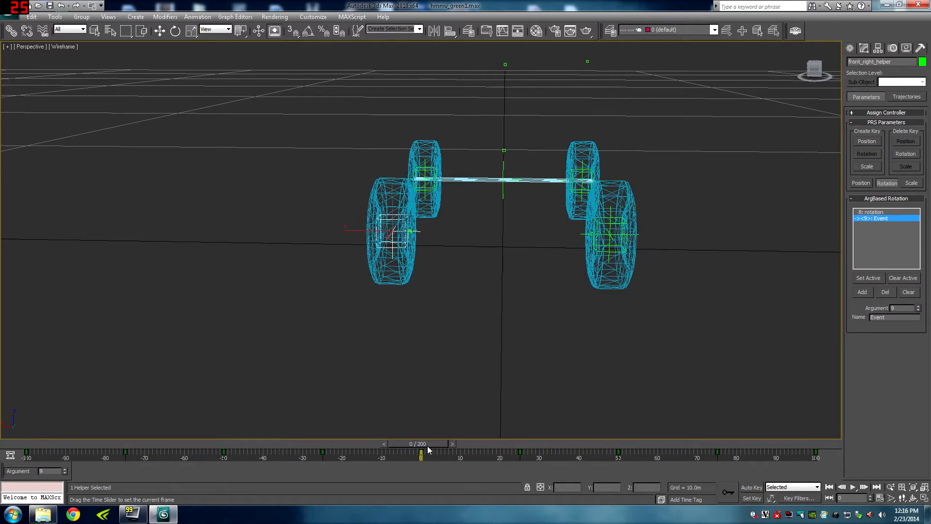
left_click_drag(428, 451, 449, 451)
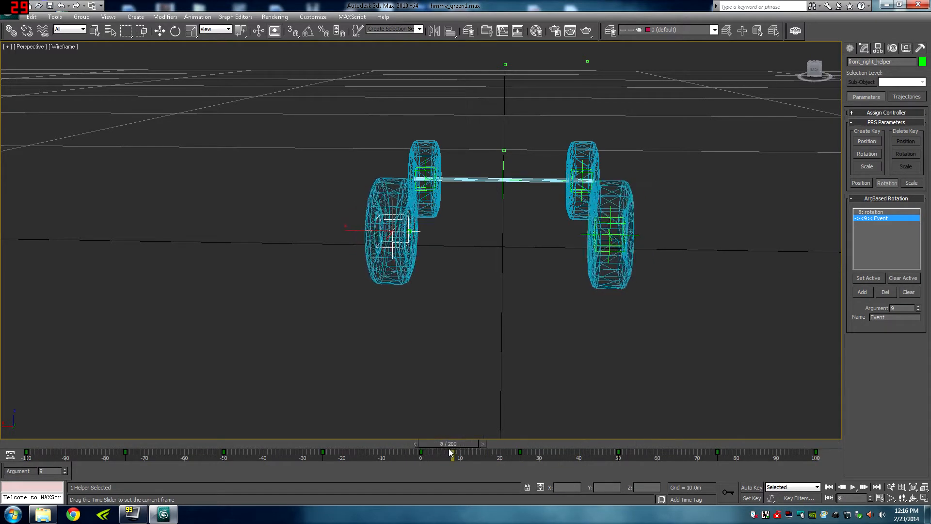
left_click_drag(450, 452, 470, 452)
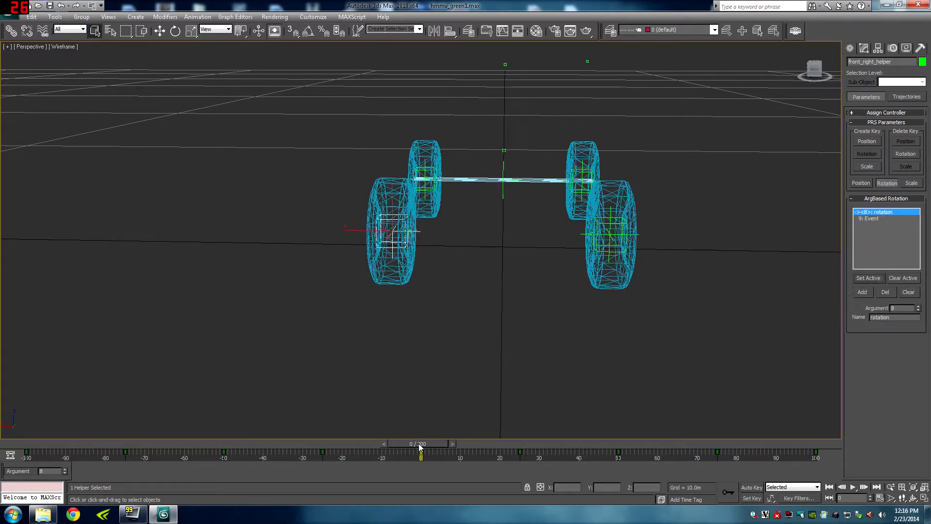
- Scrub the timeline between frame 0 and 100 again to confirm the rotation, then select the rear axle
left_click_drag(420, 451, 816, 451)
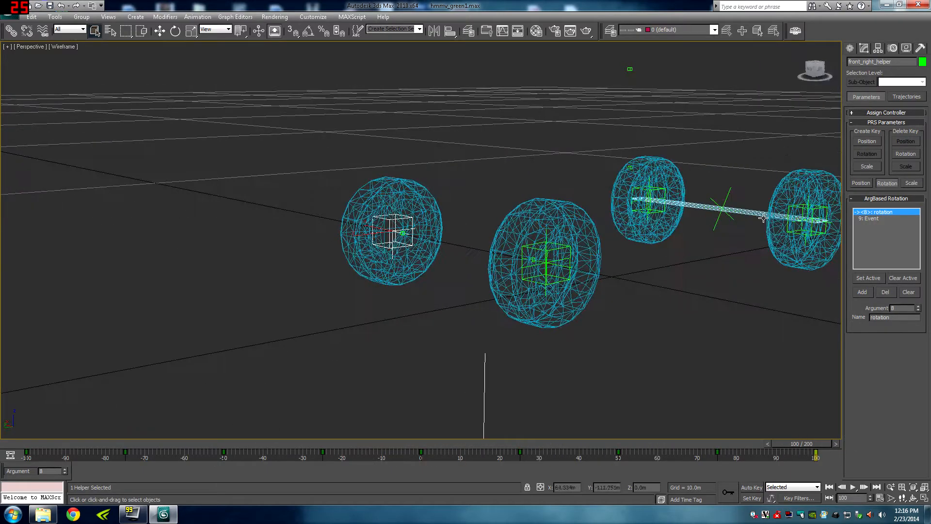
left_click_drag(795, 443, 196, 443)
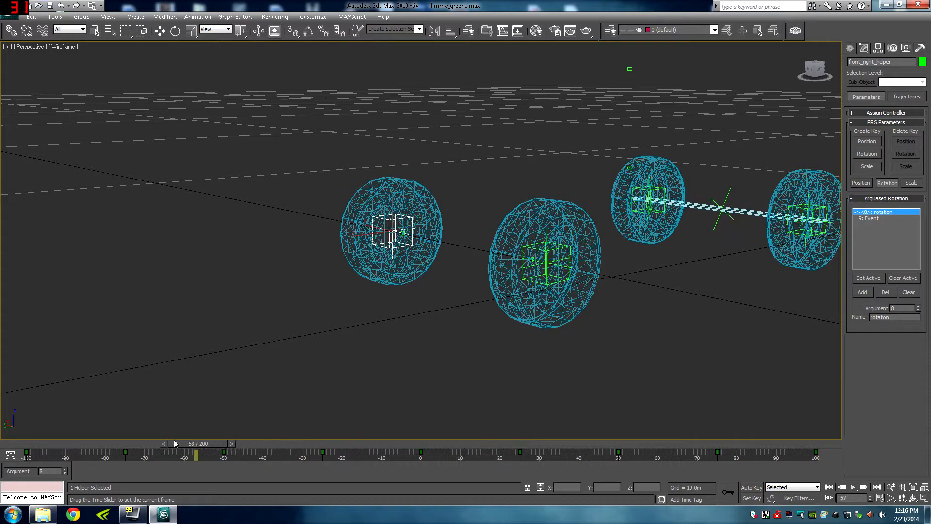
left_click_drag(196, 457, 425, 457)
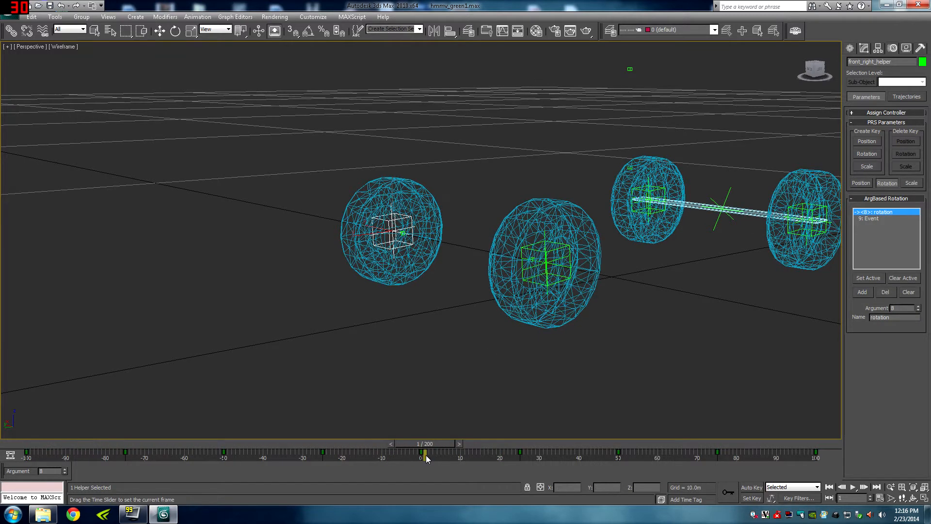
left_click_drag(426, 457, 423, 457)
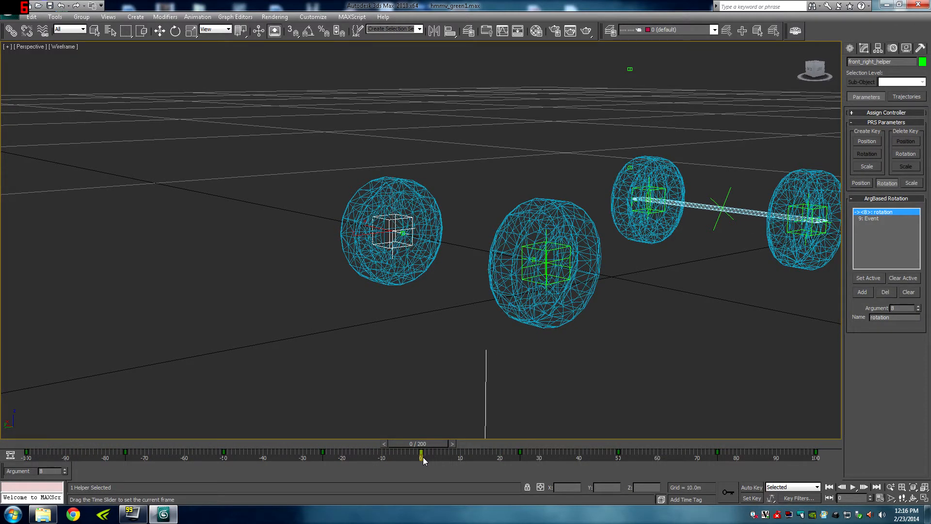
left_click_drag(422, 453, 817, 453)
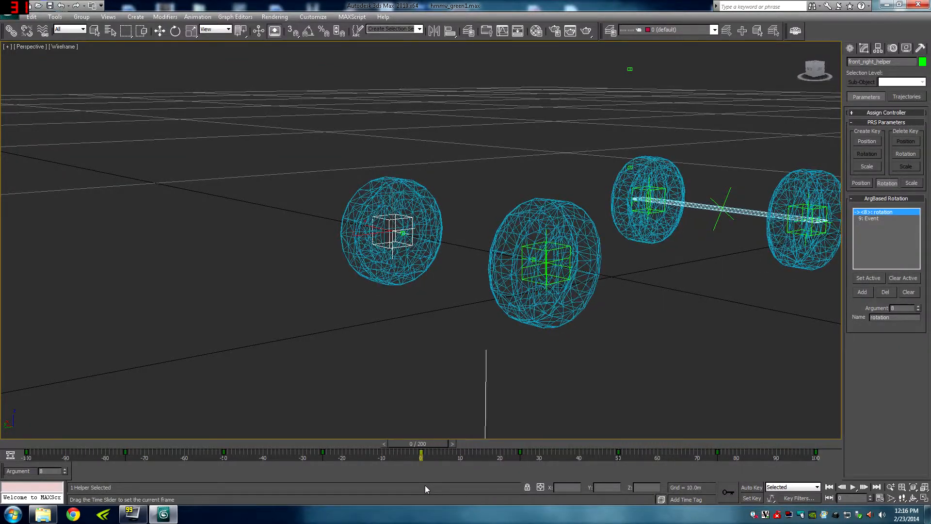
left_click_drag(420, 456, 814, 456)
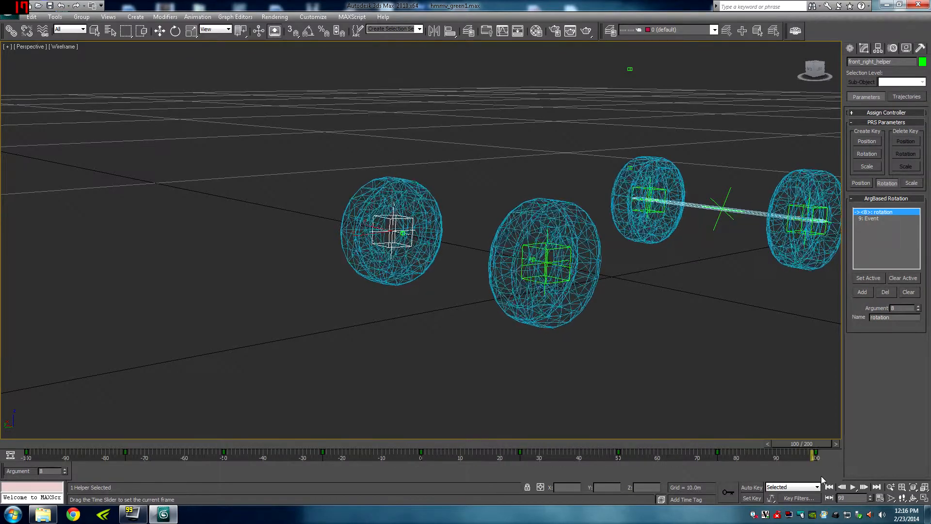
left_click_drag(813, 456, 420, 455)
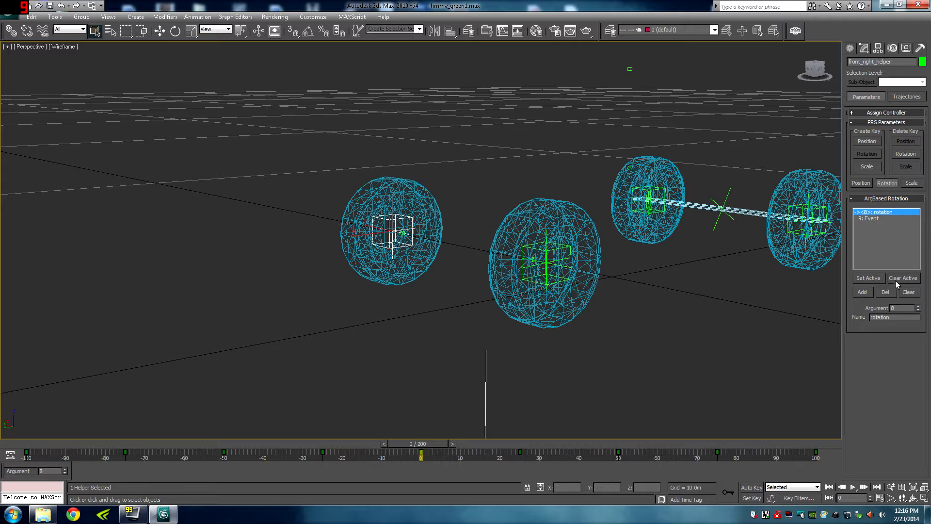
left_click(721, 207)
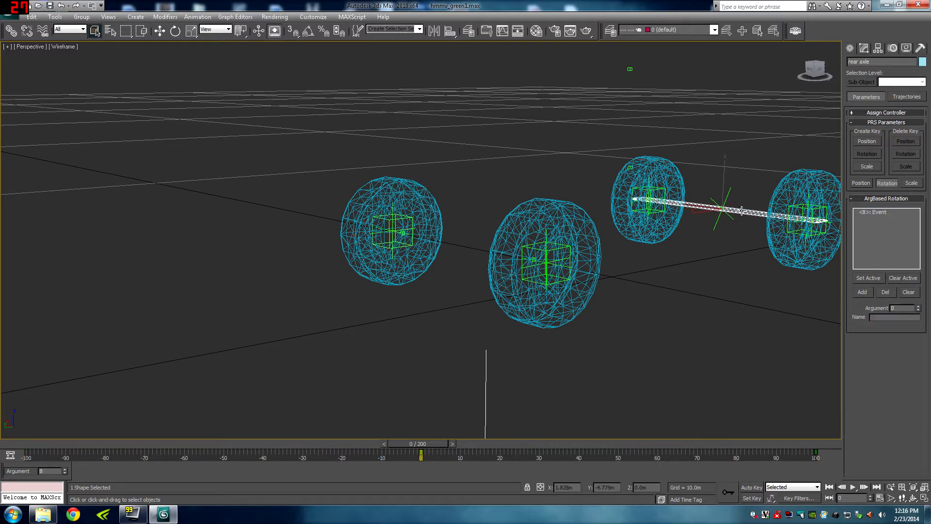
- Make the rear axle's 8: Event argument active and scrub to frame 100 to watch the axle rotate
left_click(885, 212)
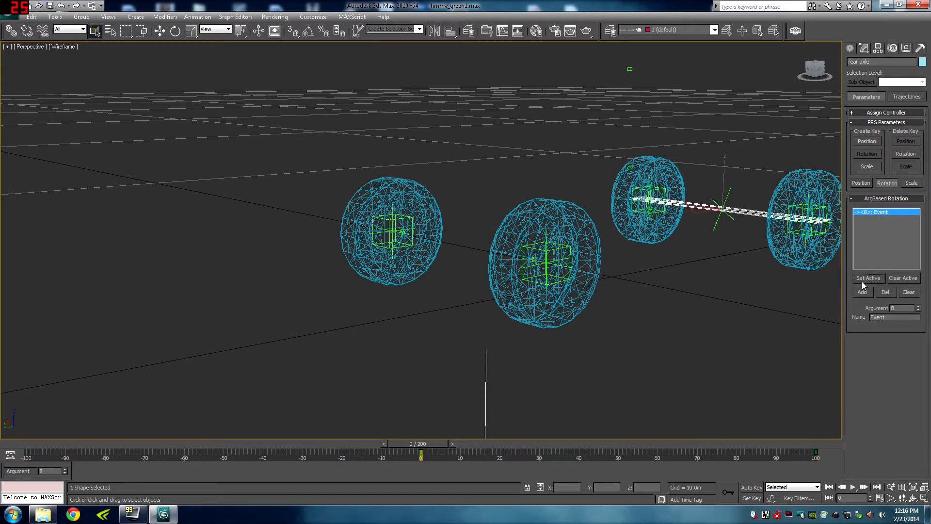
left_click_drag(422, 454, 817, 453)
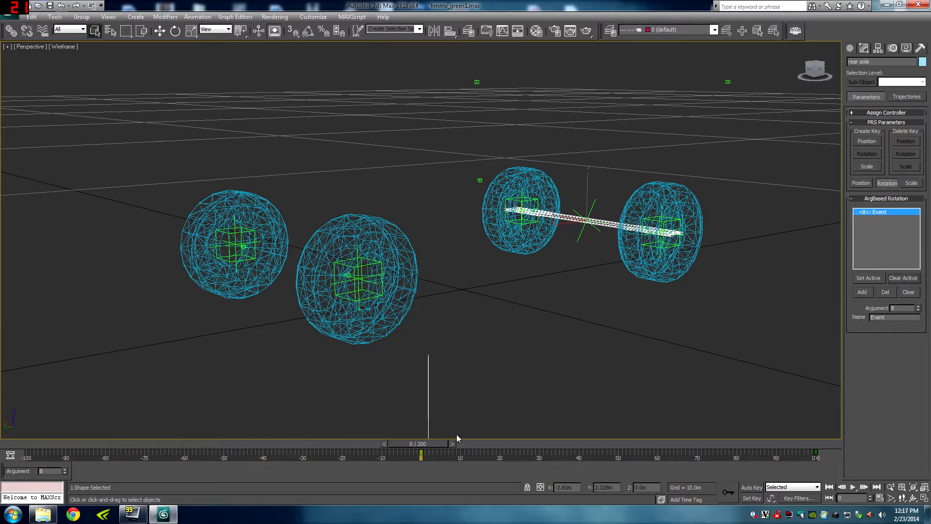
left_click_drag(422, 443, 454, 443)
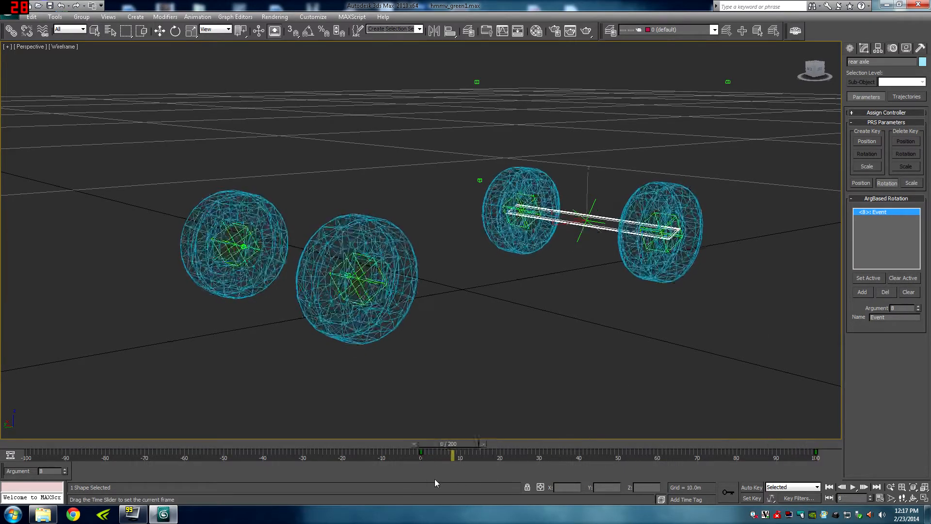
left_click_drag(420, 456, 784, 456)
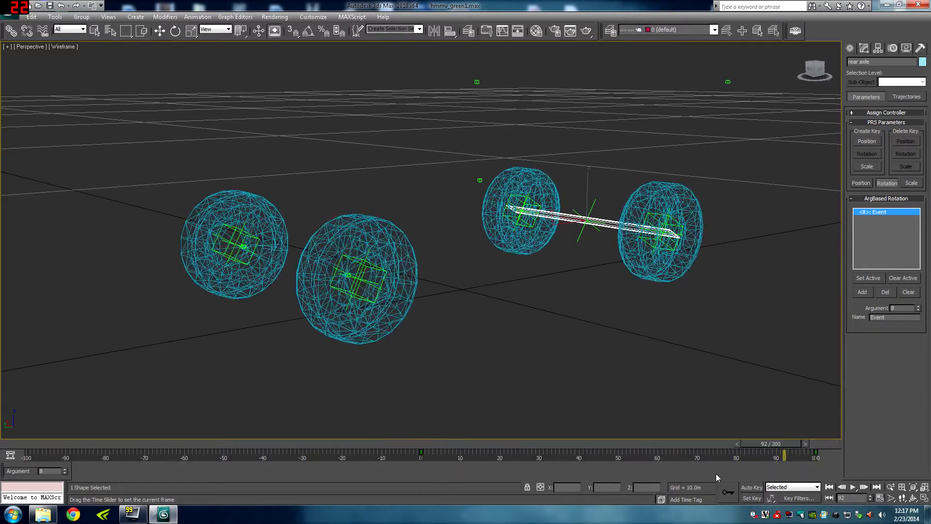
left_click_drag(784, 454, 817, 454)
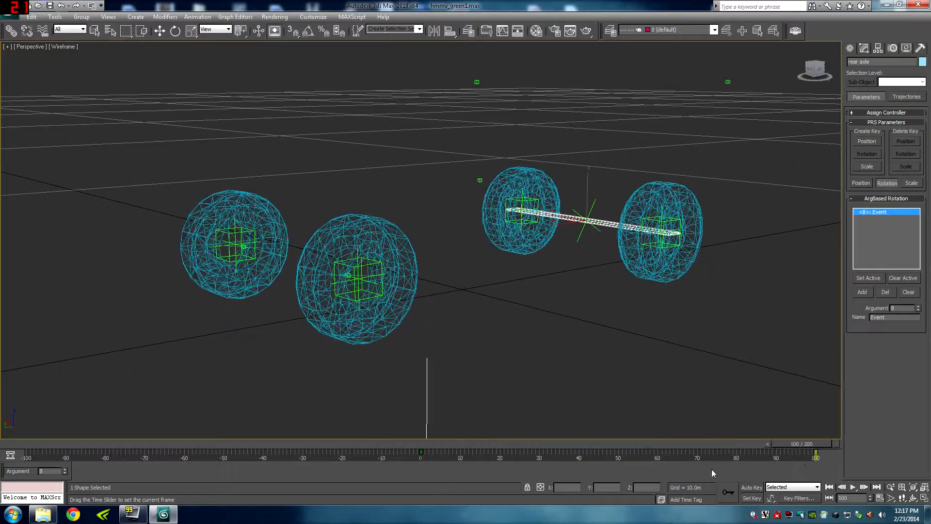
left_click_drag(816, 455, 470, 456)
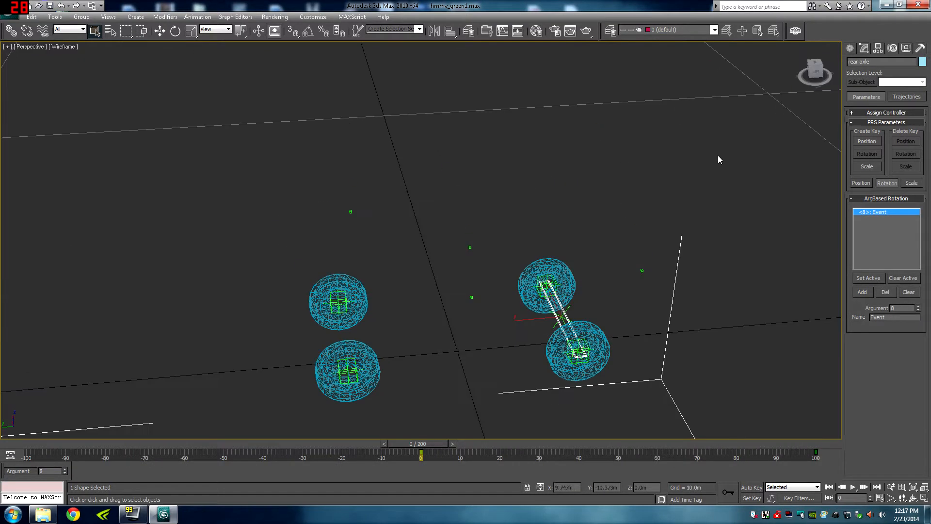
- Unhide All from the quad menu so the full Humvee body reappears around the wheels
right_click(460, 255)
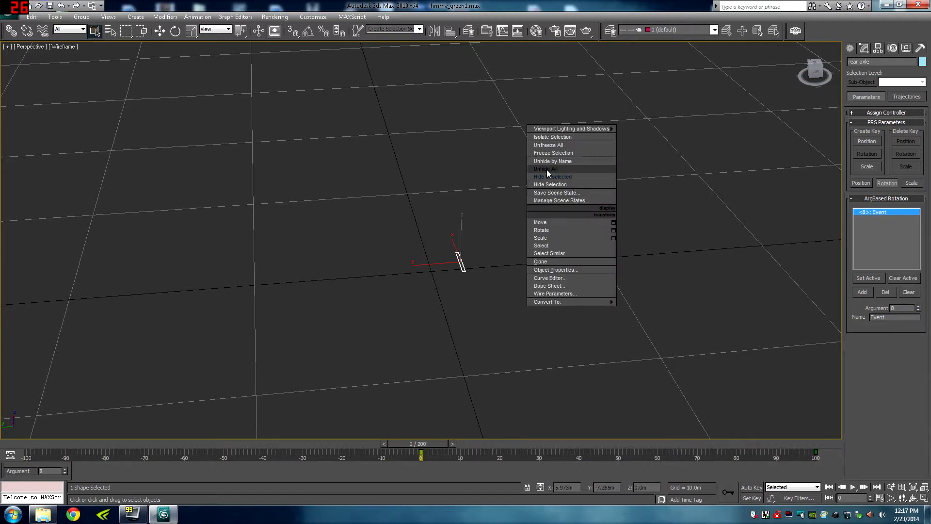
left_click(546, 168)
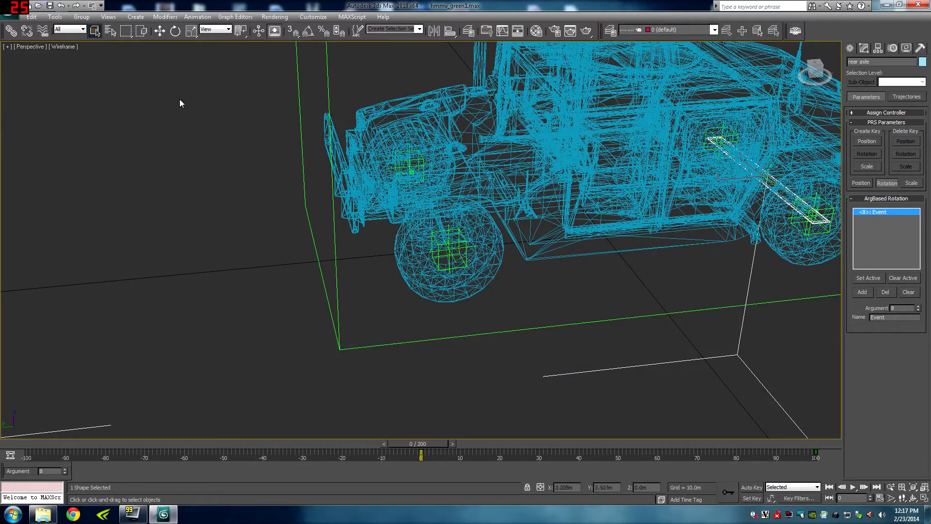
left_click(9, 6)
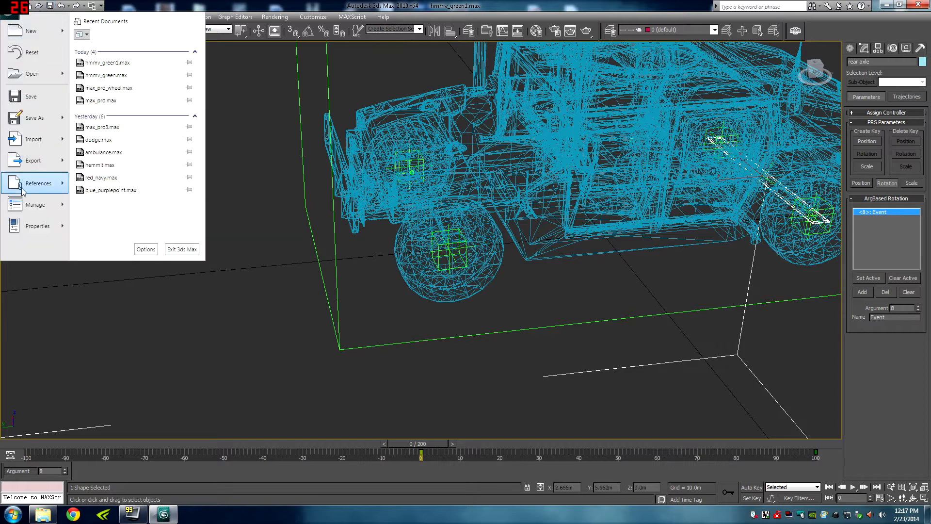
- Start an Export from the application menu and browse into the ED Models folder
left_click(33, 160)
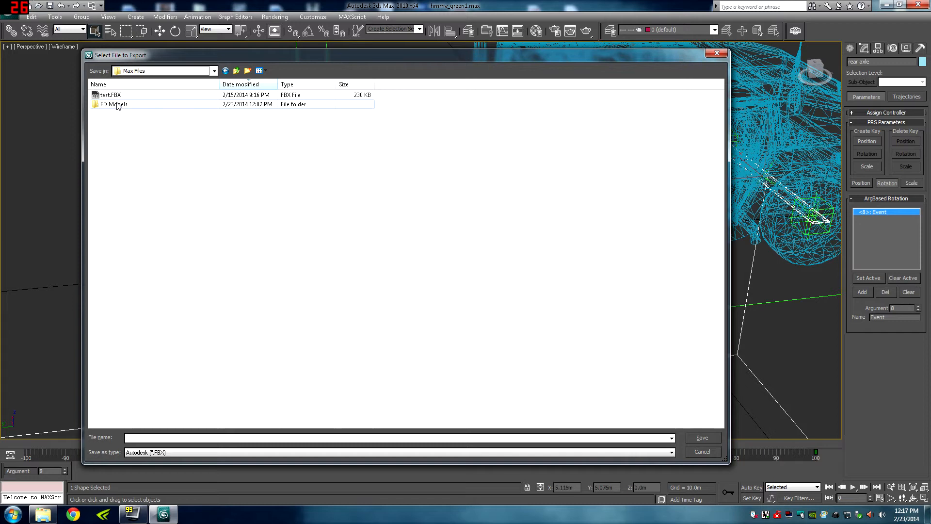
double_click(113, 103)
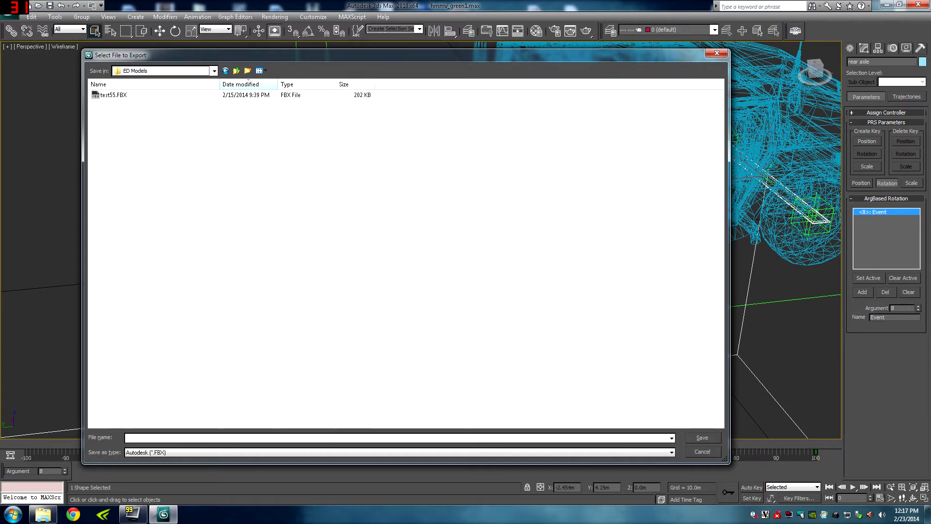
mouse_move(453, 278)
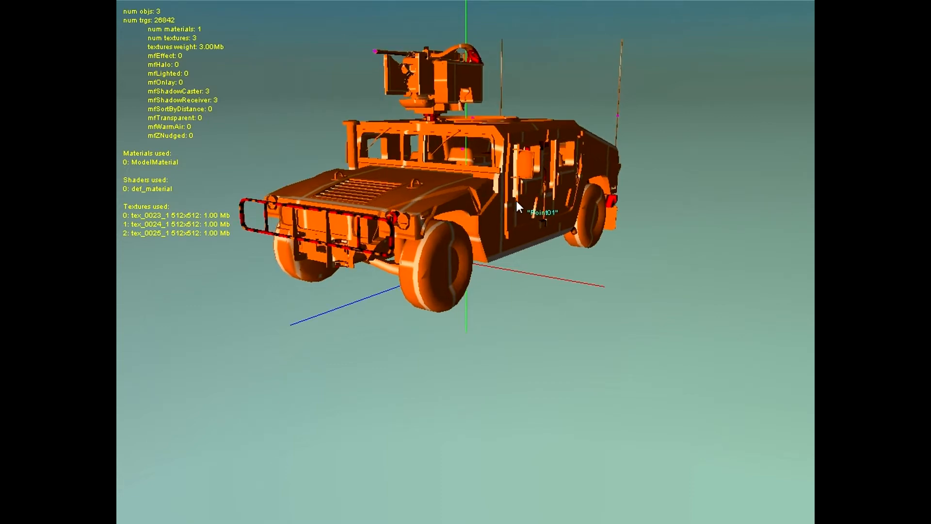
- Orbit the exported Humvee in EDModelViewer to inspect it from above and the front side
left_click_drag(517, 205, 505, 193)
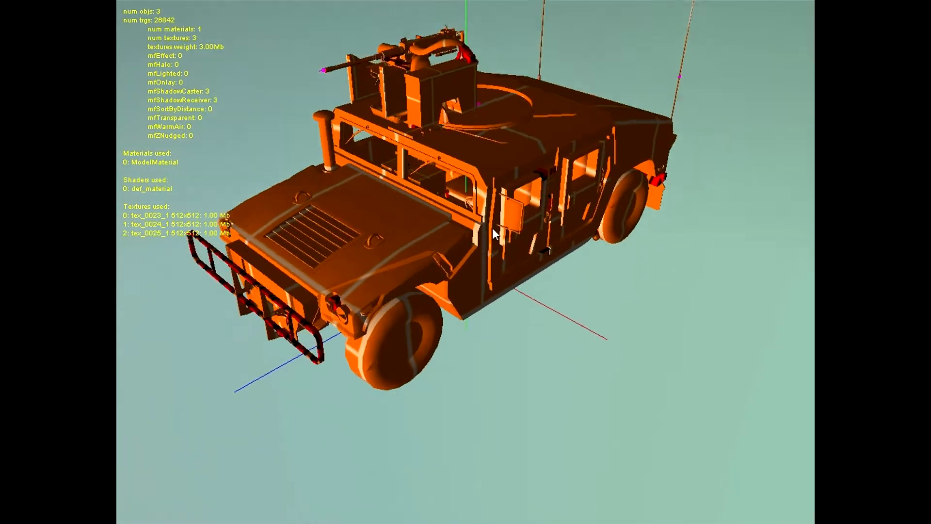
left_click_drag(496, 233, 463, 164)
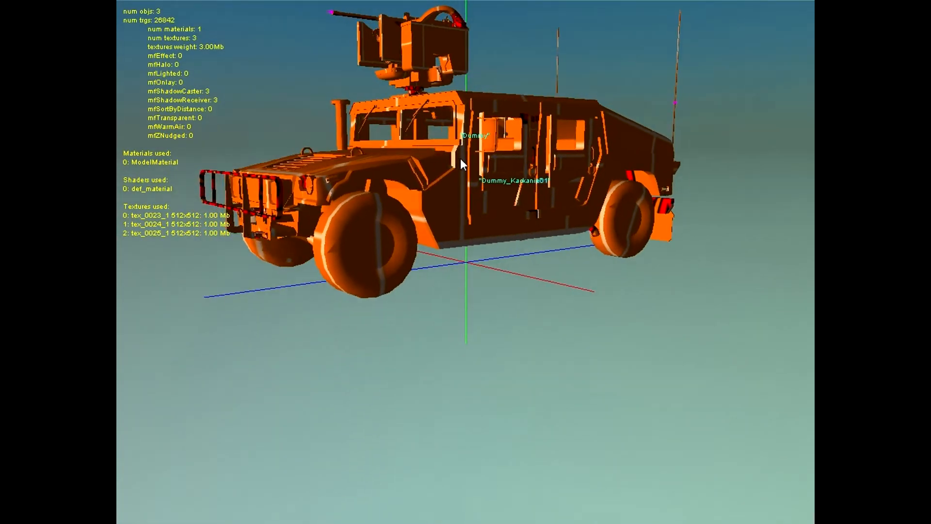
left_click_drag(464, 165, 628, 310)
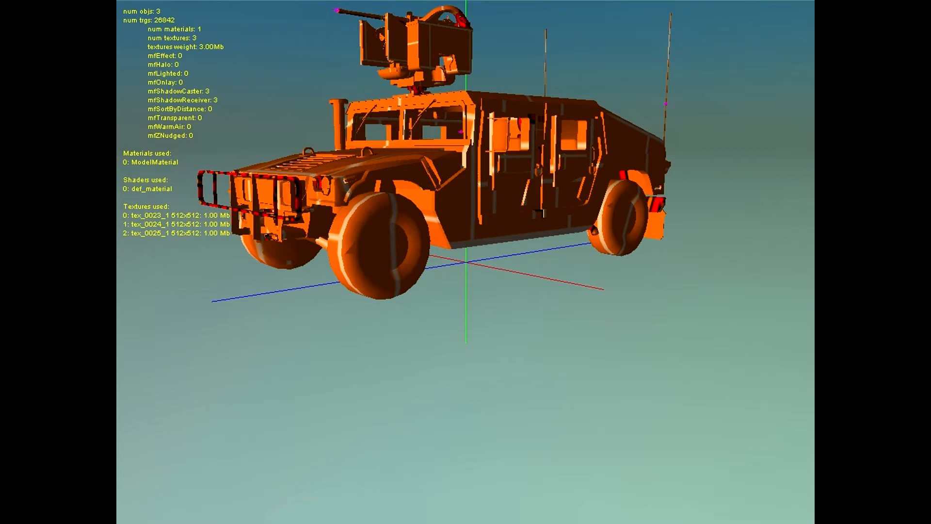
mouse_move(758, 8)
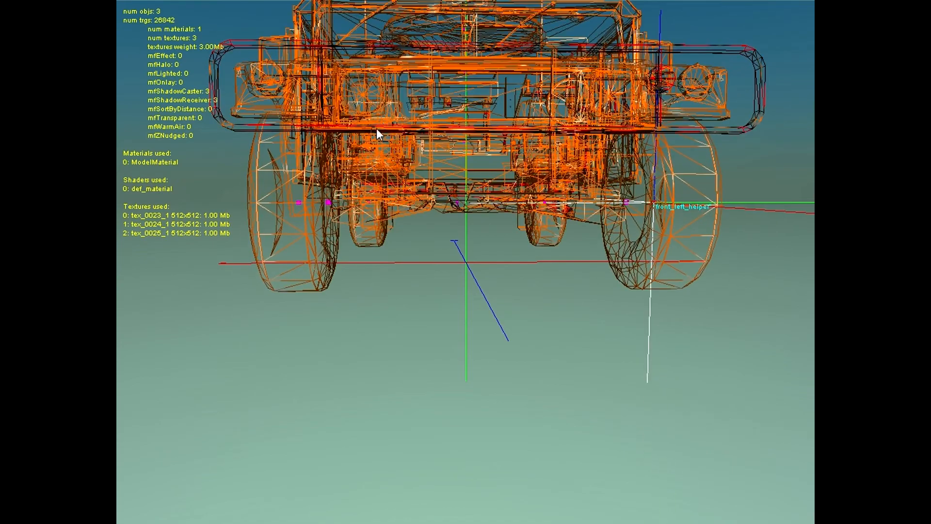
- Zoom in on the front left wheel and turn it about front_left_helper to test the animation
left_click_drag(380, 134, 419, 166)
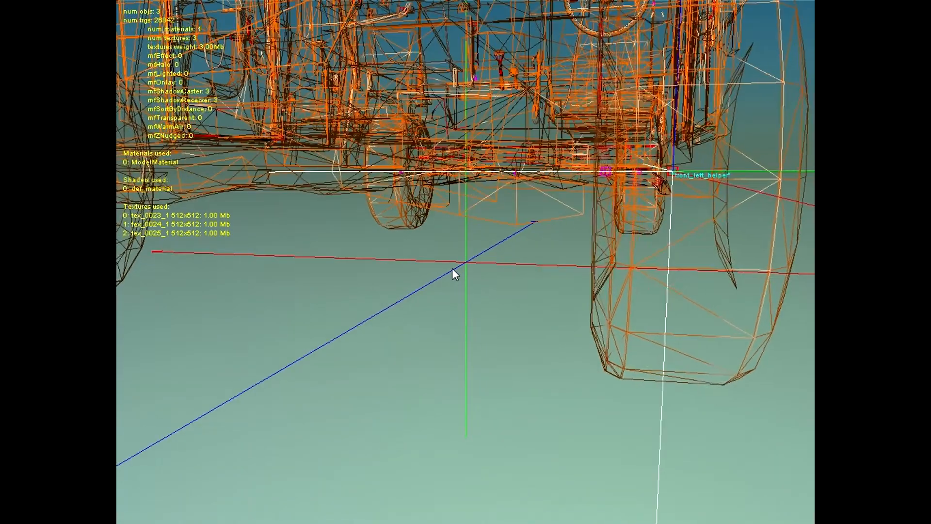
left_click_drag(453, 274, 491, 264)
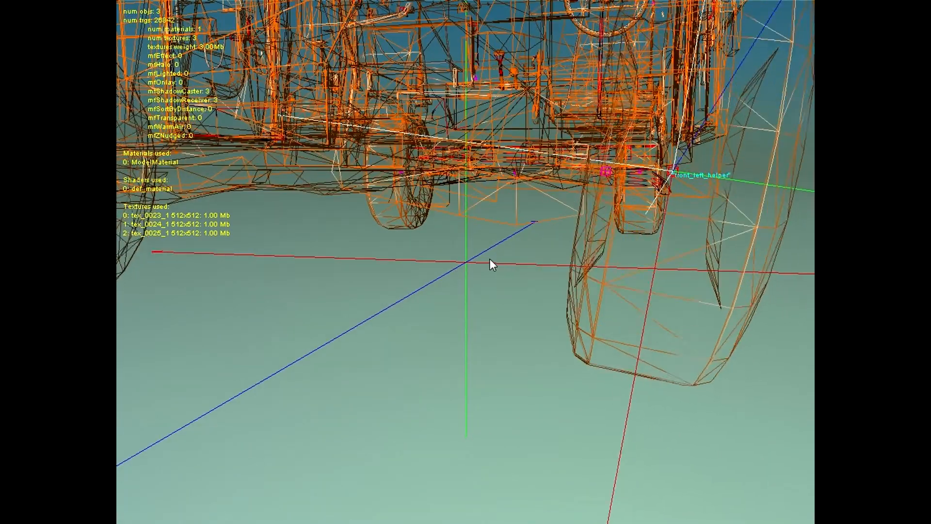